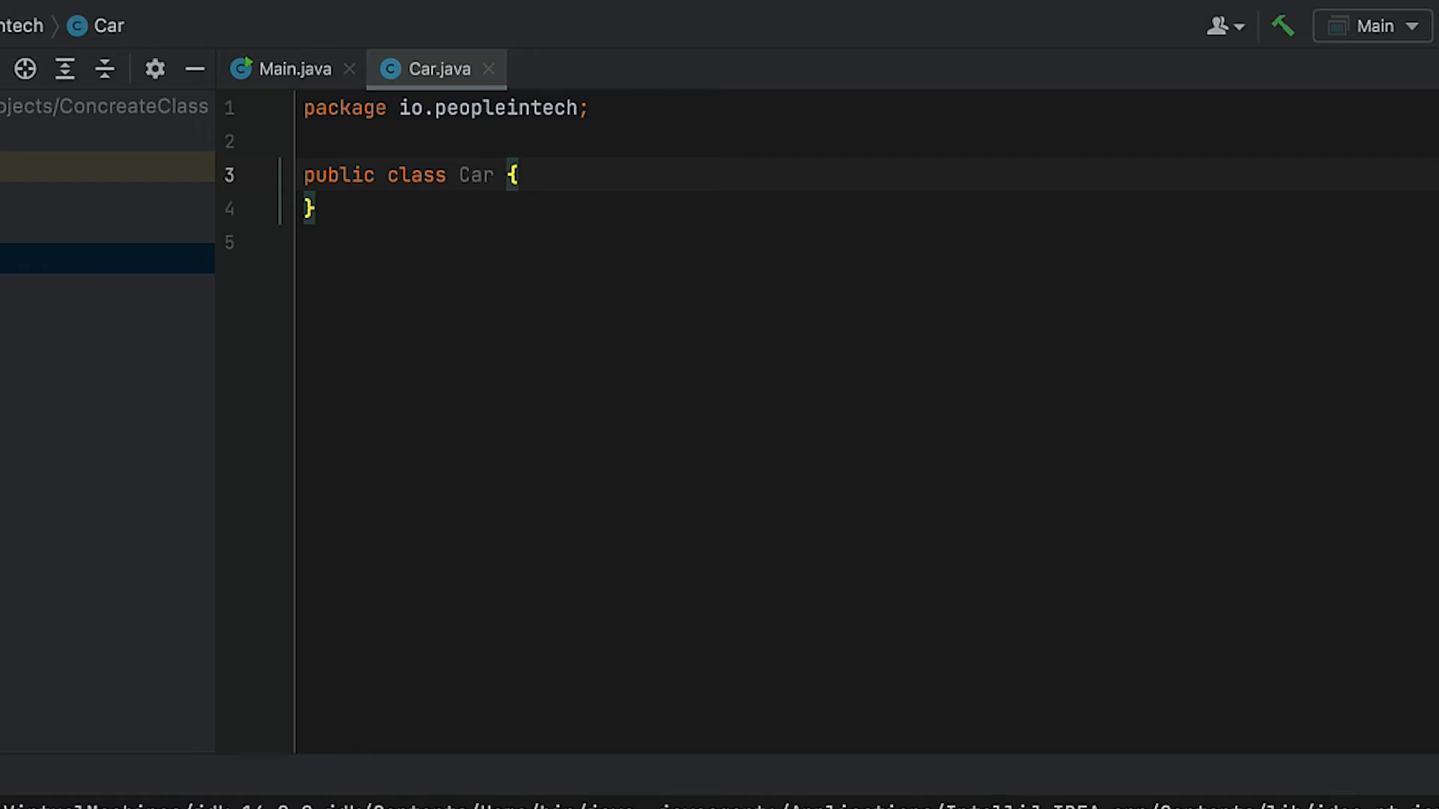
text(public S)
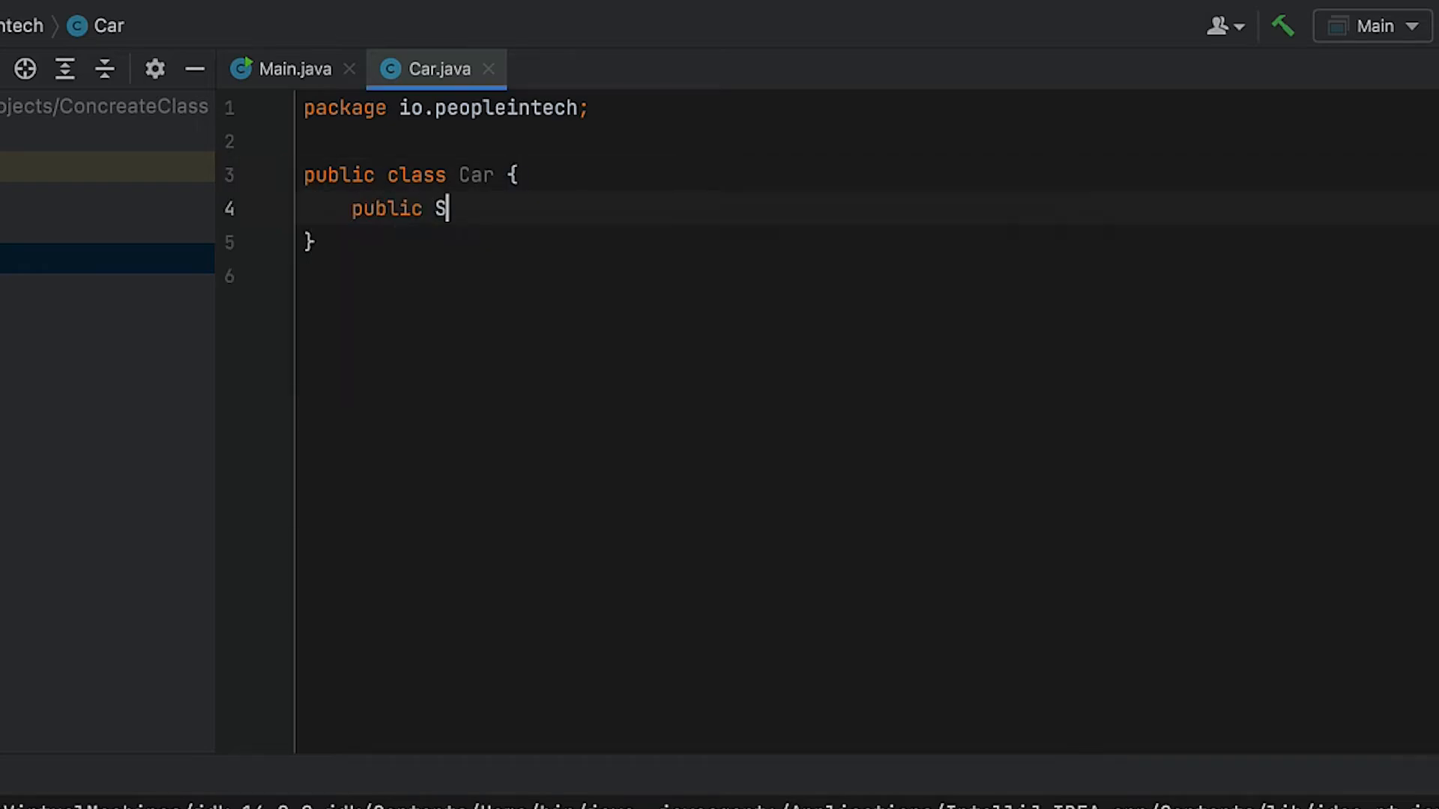
text(tring honk() {)
text(return "honking)
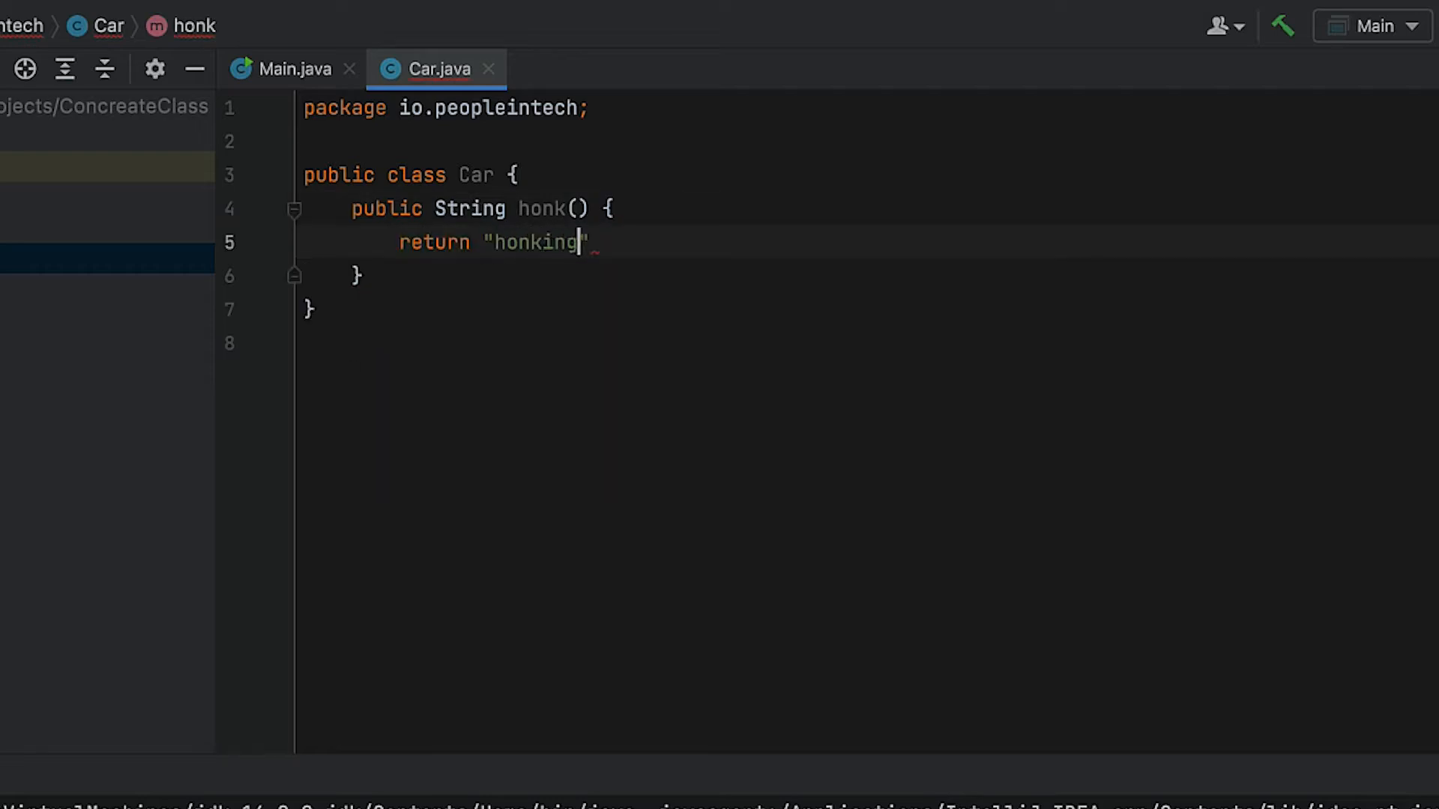
text(;)
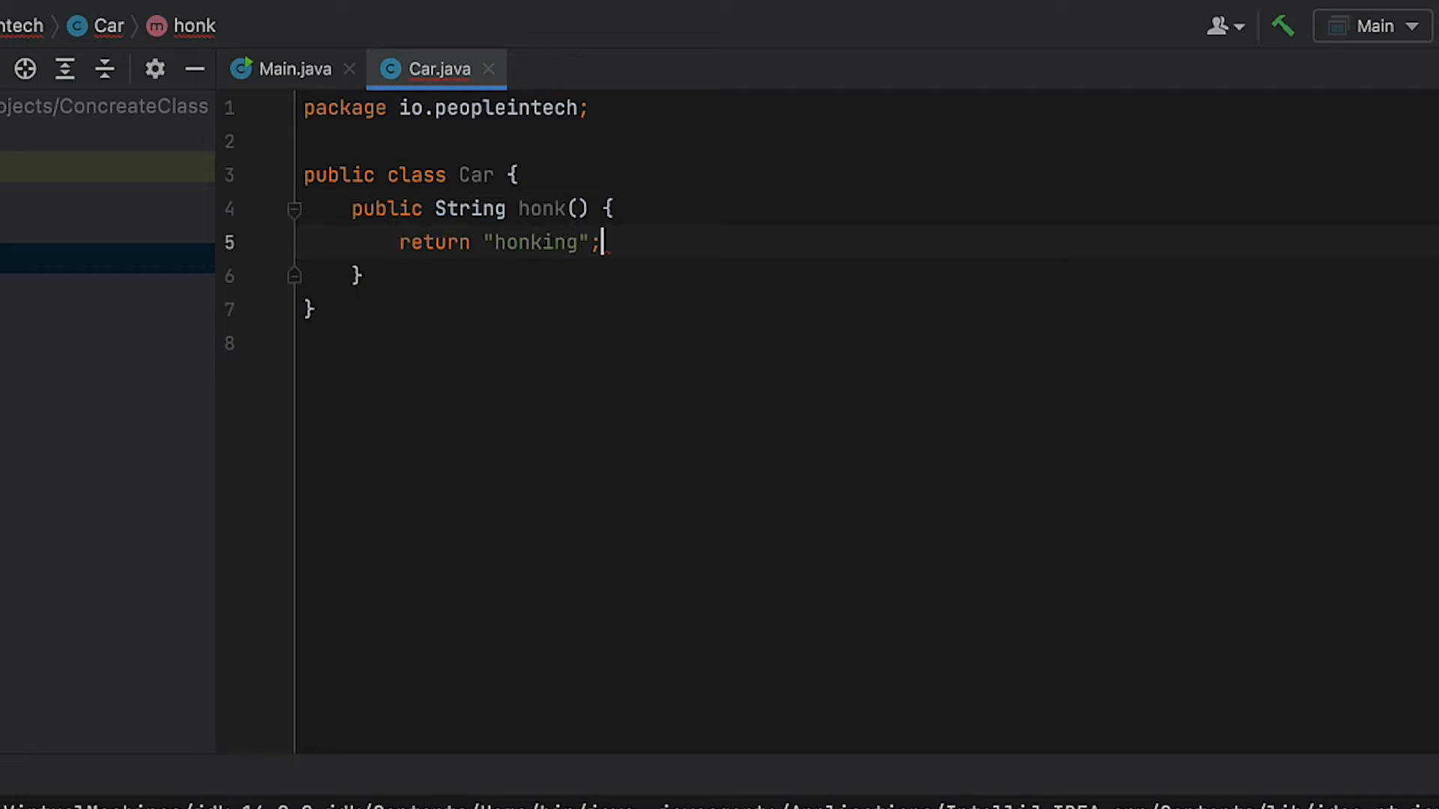
text(public String)
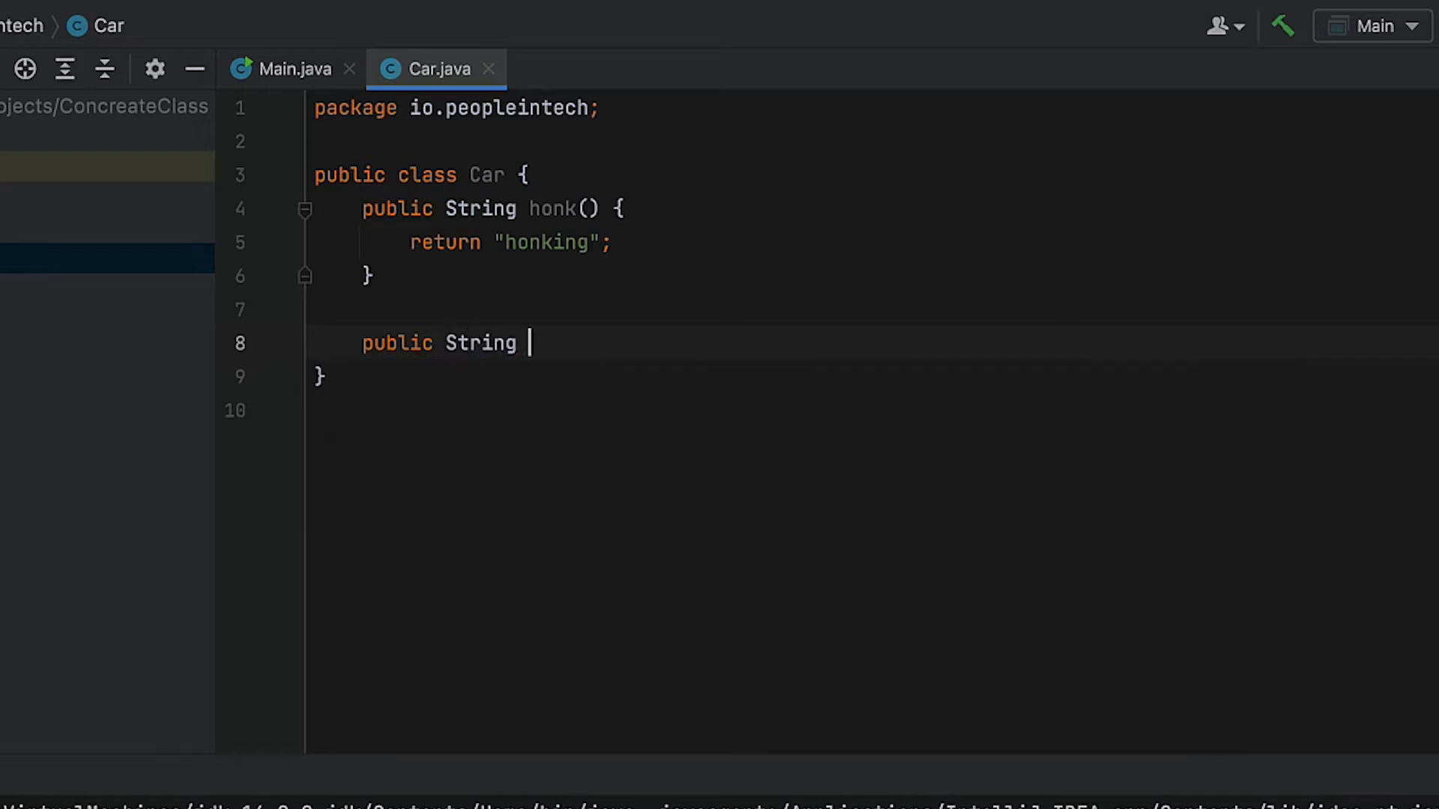
text(drive())
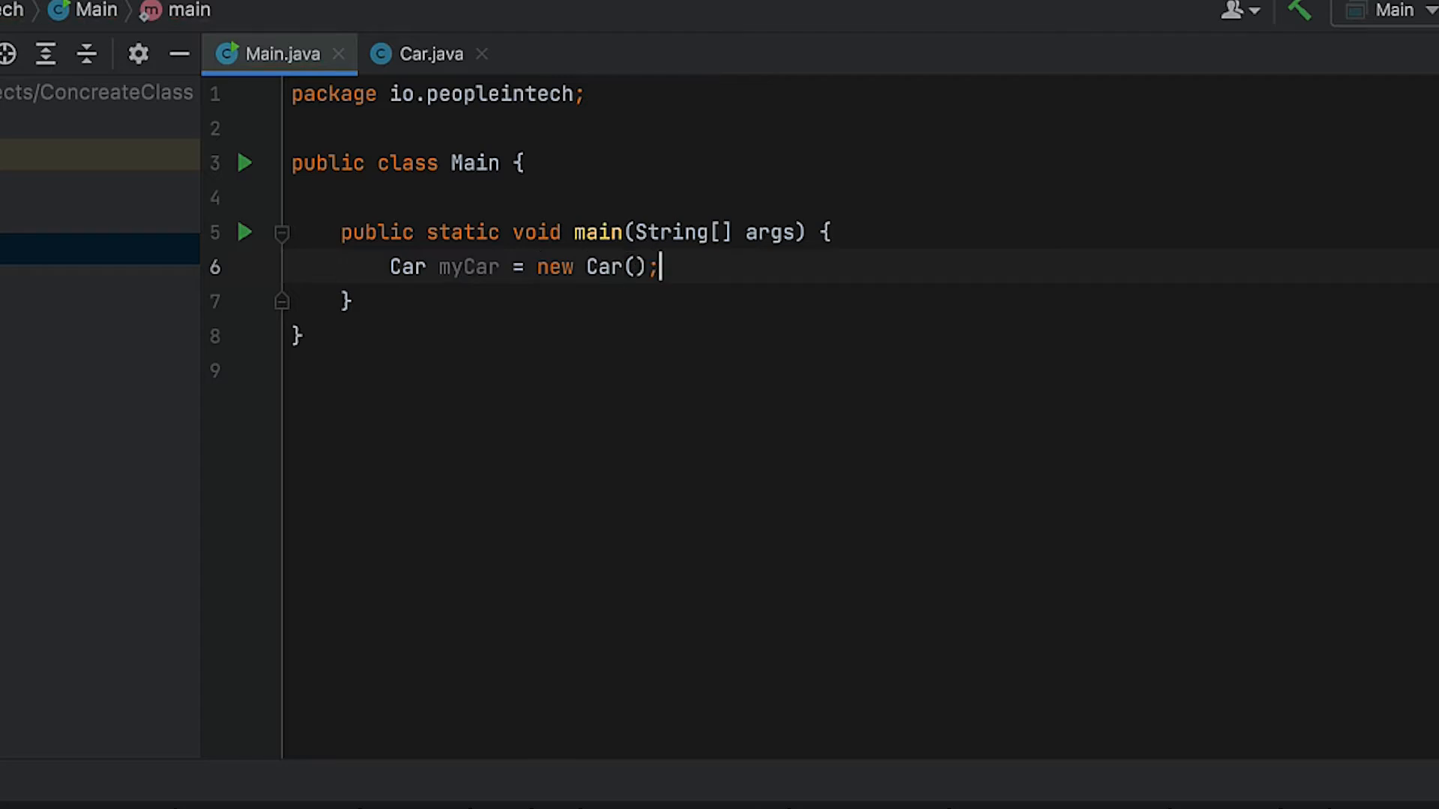
text(System.out.println(myCar);)
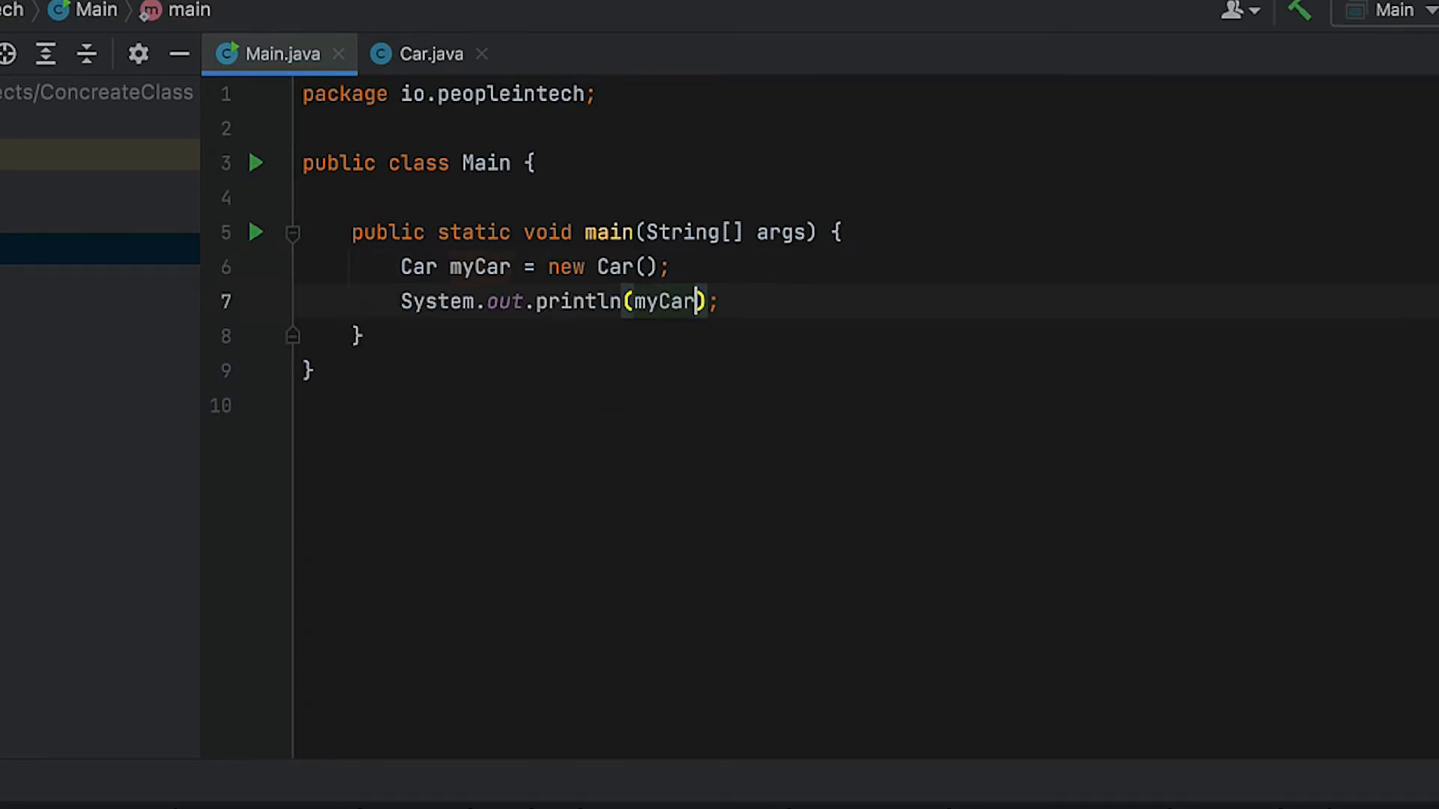
text(.honk());)
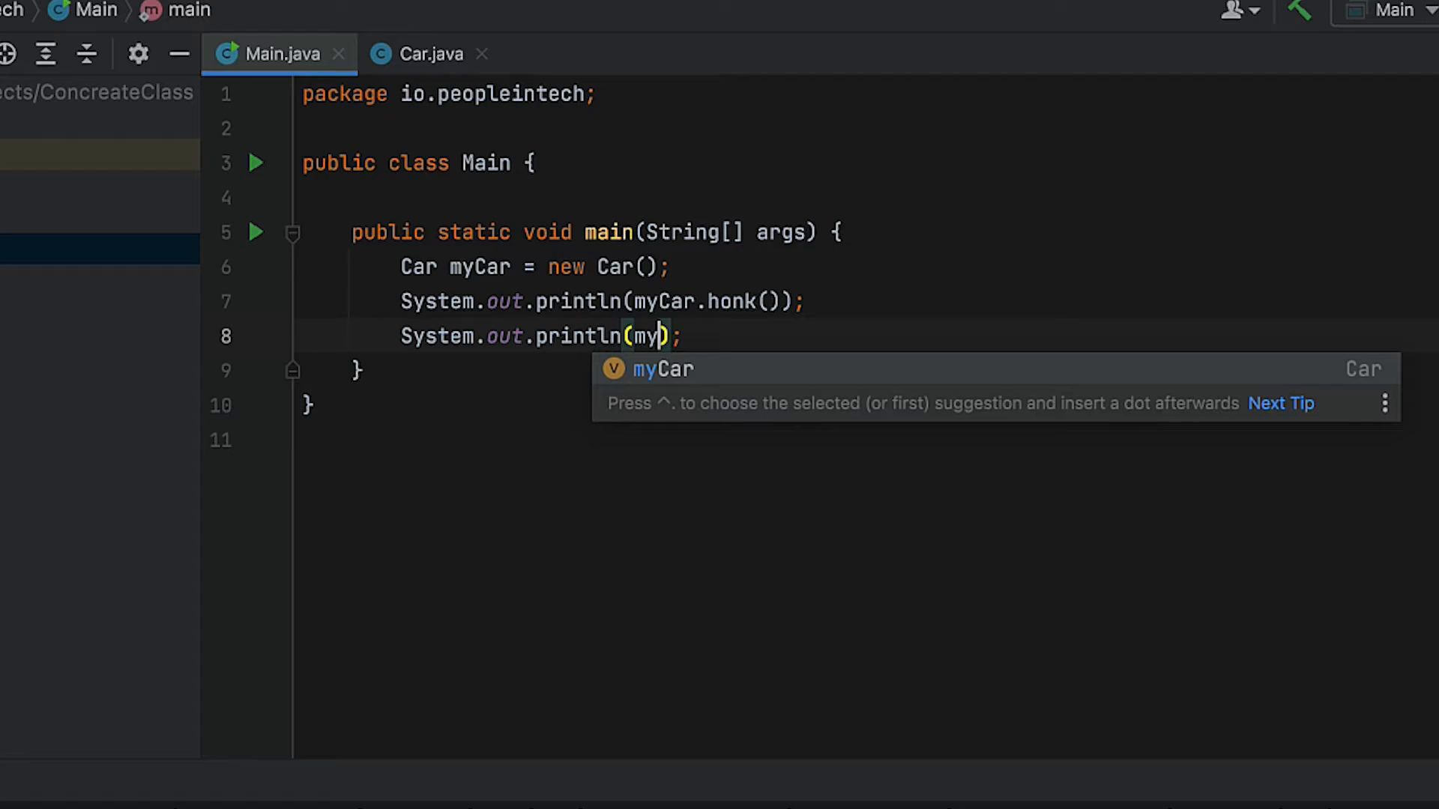